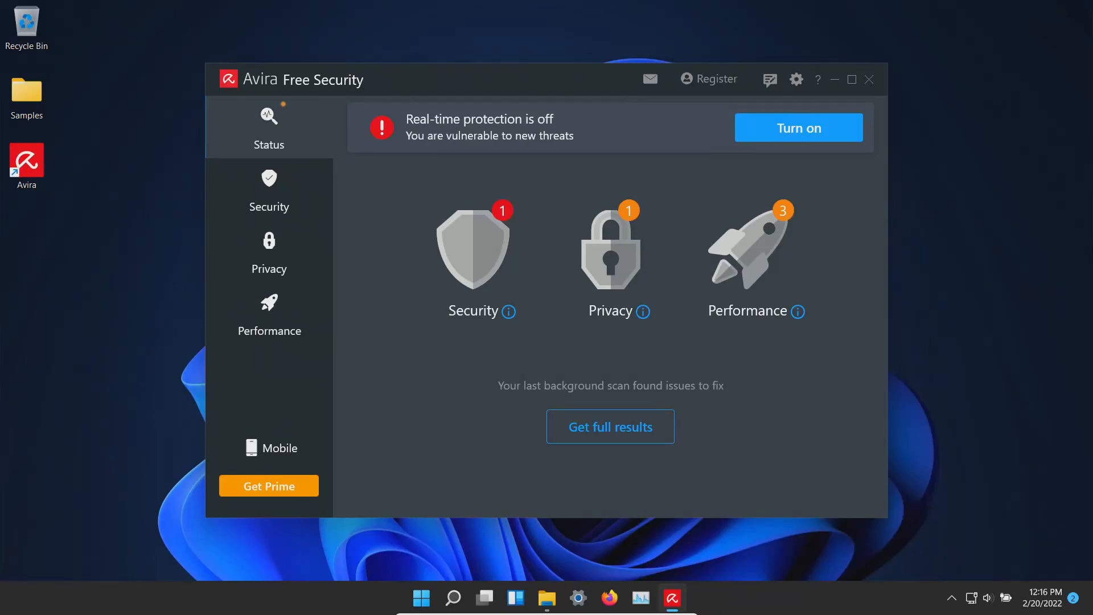
{"action": "mouse_move", "coordinate": [507, 151]}
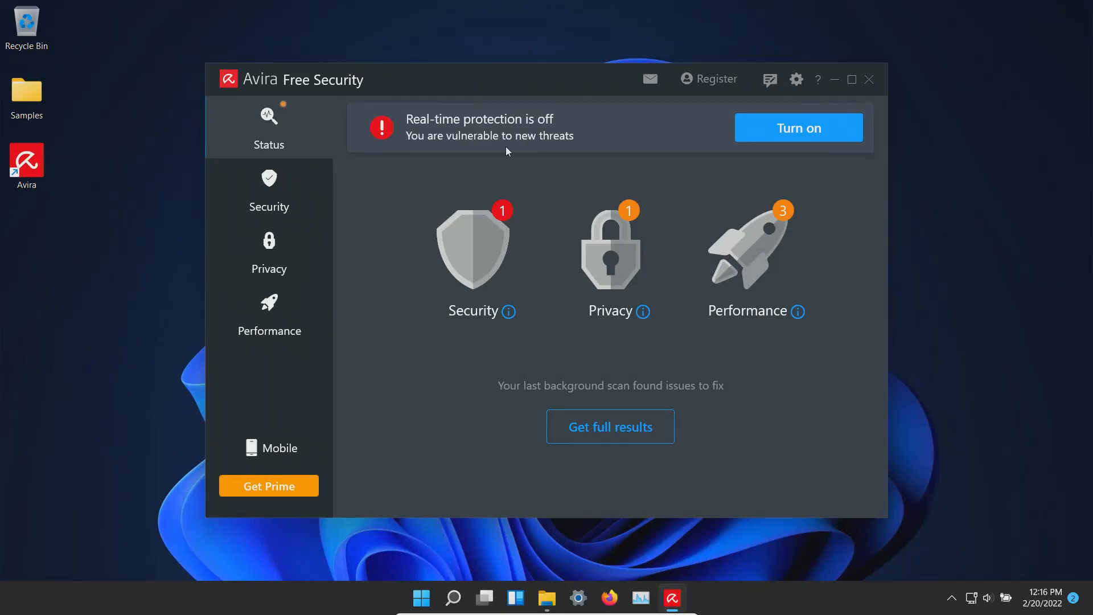
Open the desktop Samples folder and scroll through its 232 sample files
{"action": "double_click", "coordinate": [26, 94]}
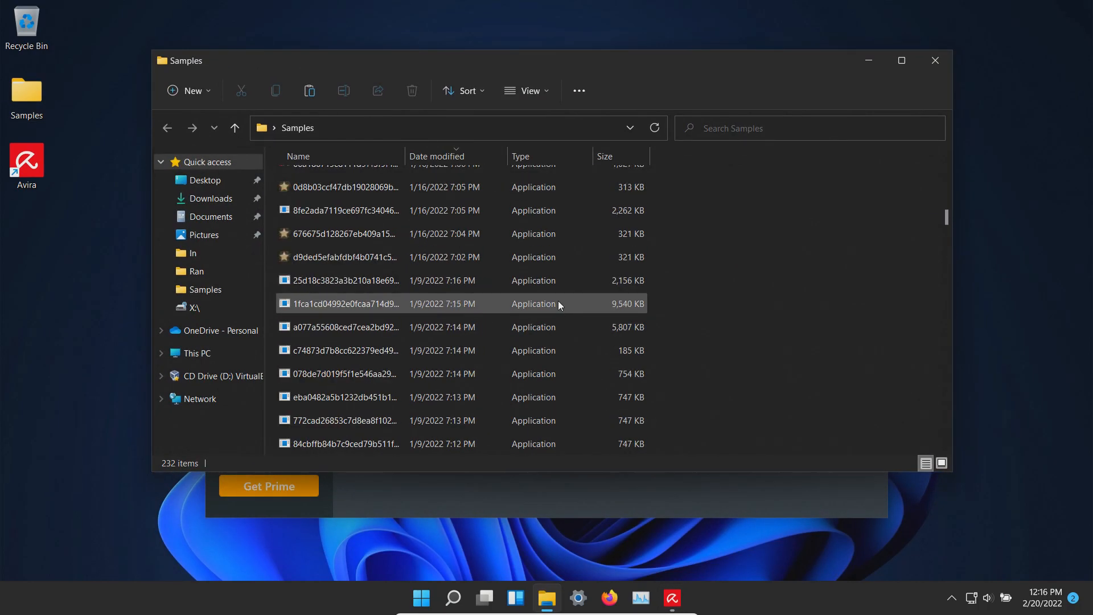
{"action": "scroll", "scroll_direction": "down", "scroll_amount": 3}
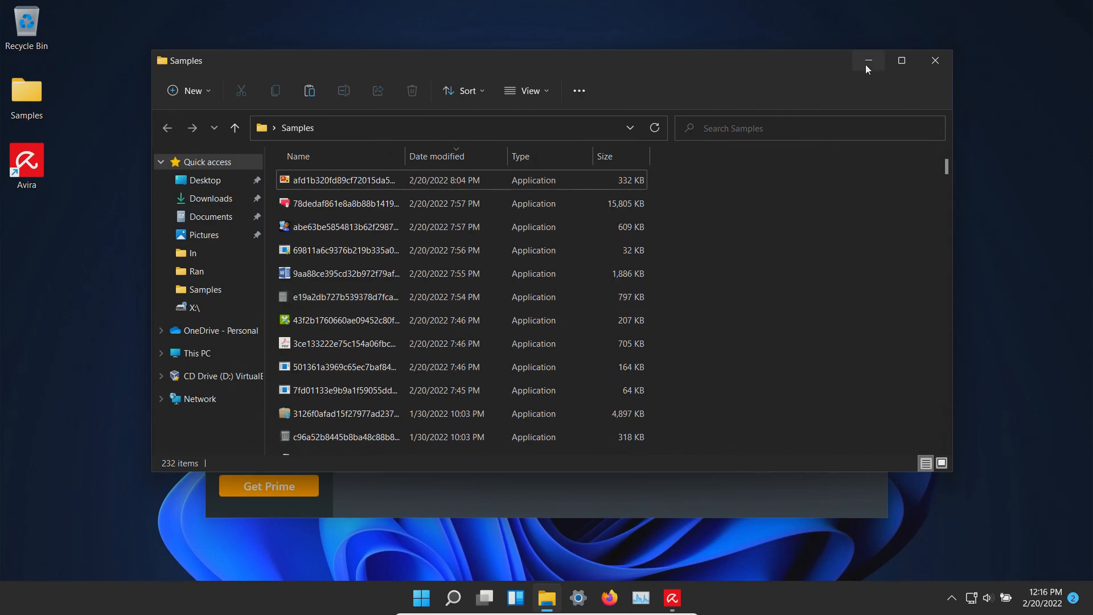
Minimize the Samples folder window to return to the Avira Status page
{"action": "left_click", "coordinate": [670, 598]}
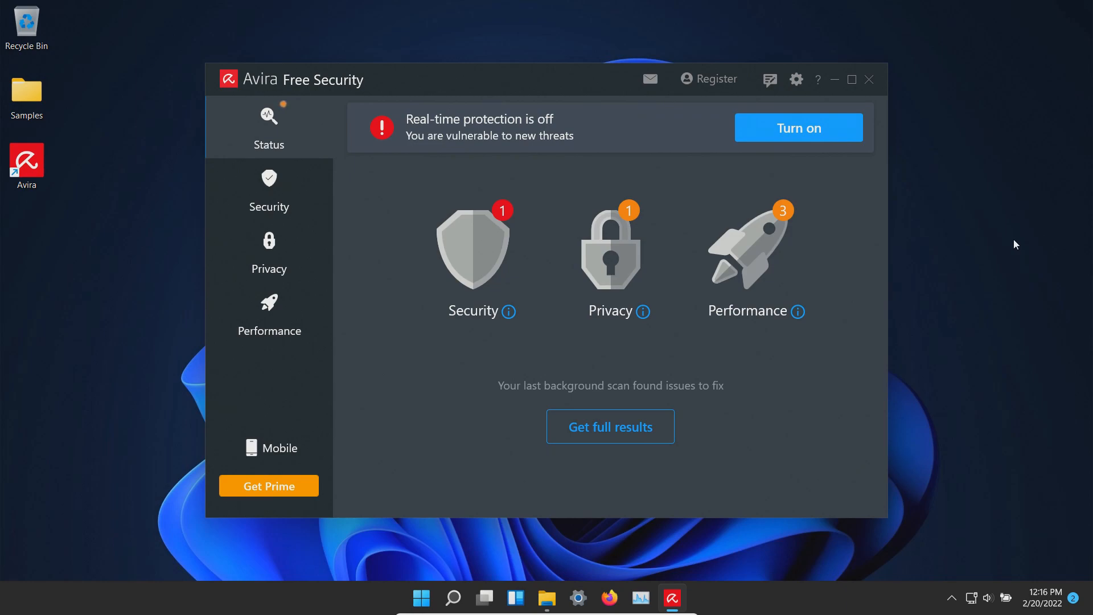
{"action": "mouse_move", "coordinate": [133, 142]}
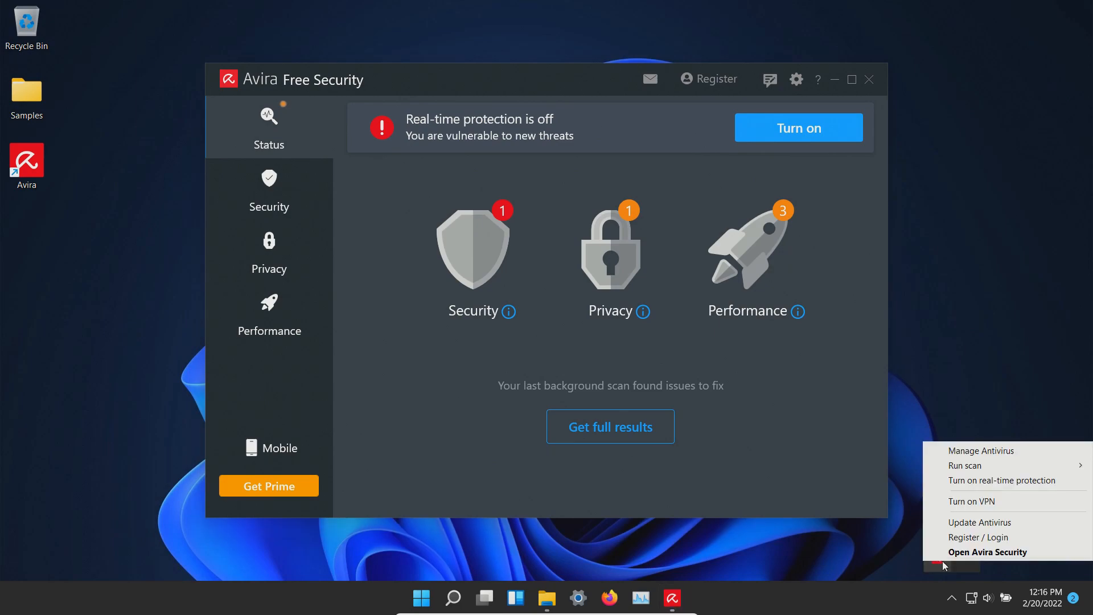
{"action": "mouse_move", "coordinate": [979, 522]}
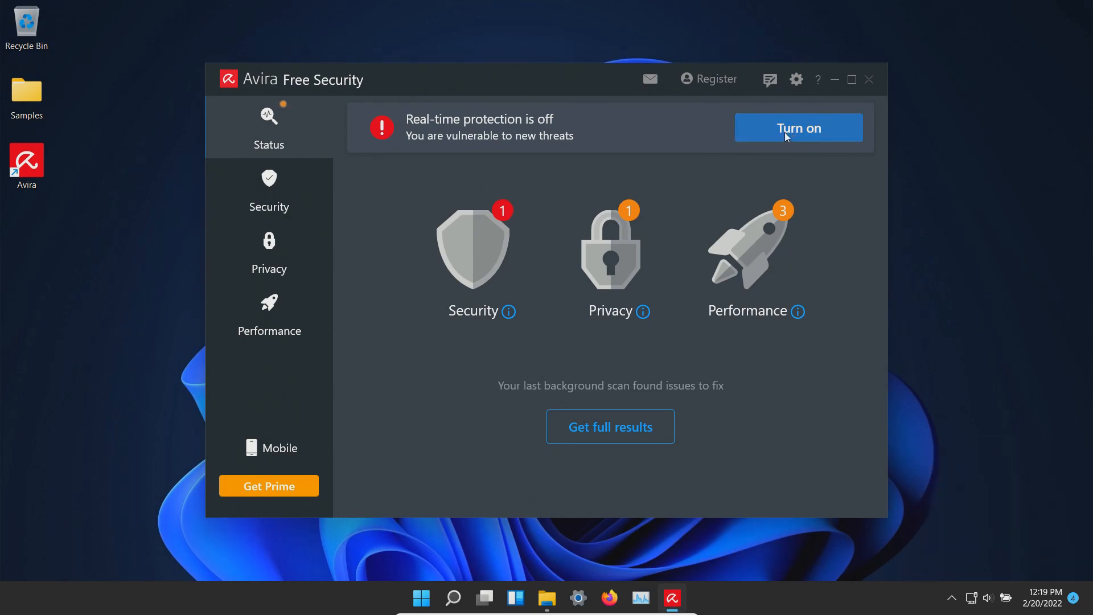
Turn on real-time protection, try the Email protection toggle, and dismiss the upgrade offer
{"action": "left_click", "coordinate": [797, 128]}
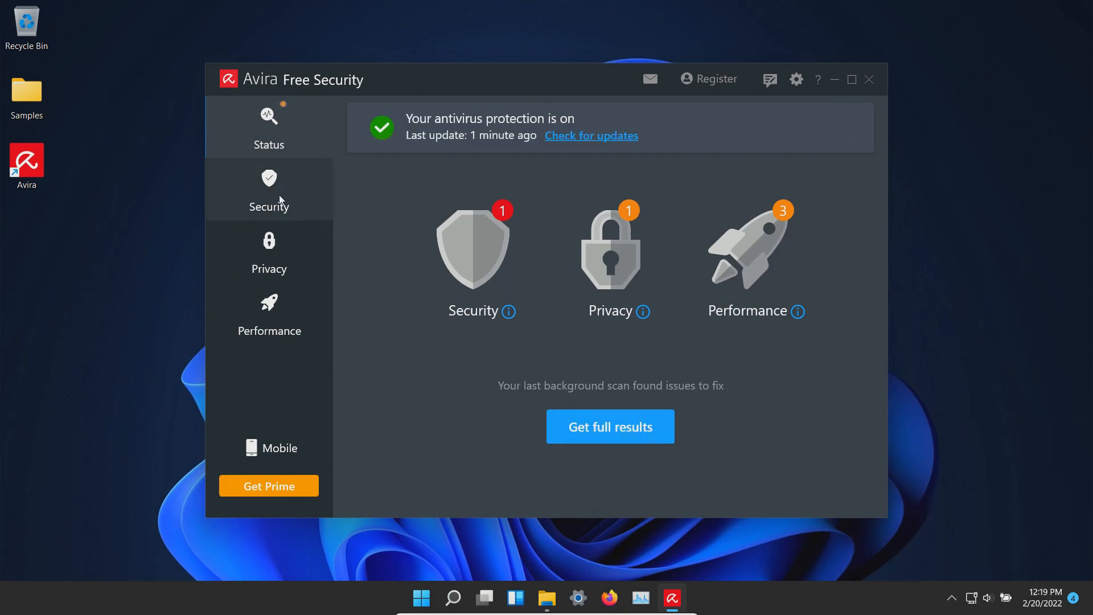
{"action": "left_click", "coordinate": [269, 189]}
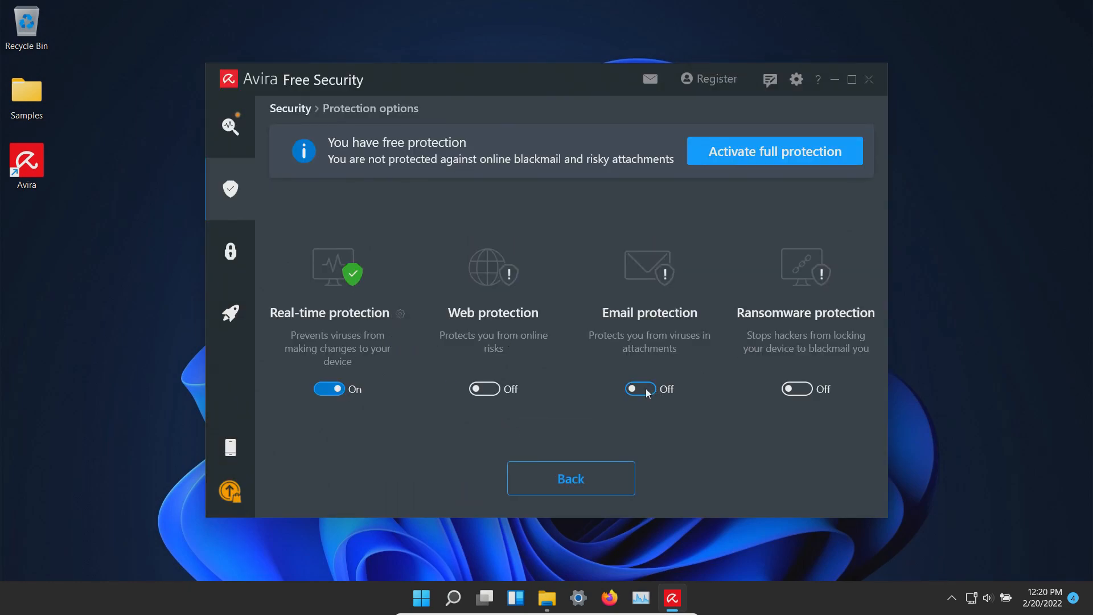
{"action": "left_click", "coordinate": [639, 389]}
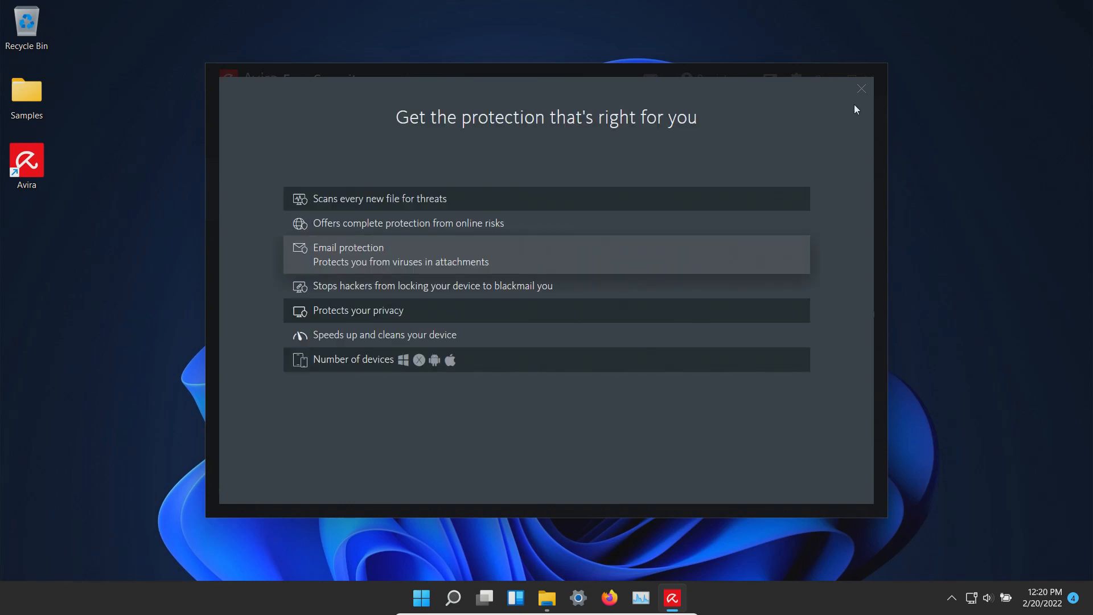
{"action": "left_click", "coordinate": [861, 89]}
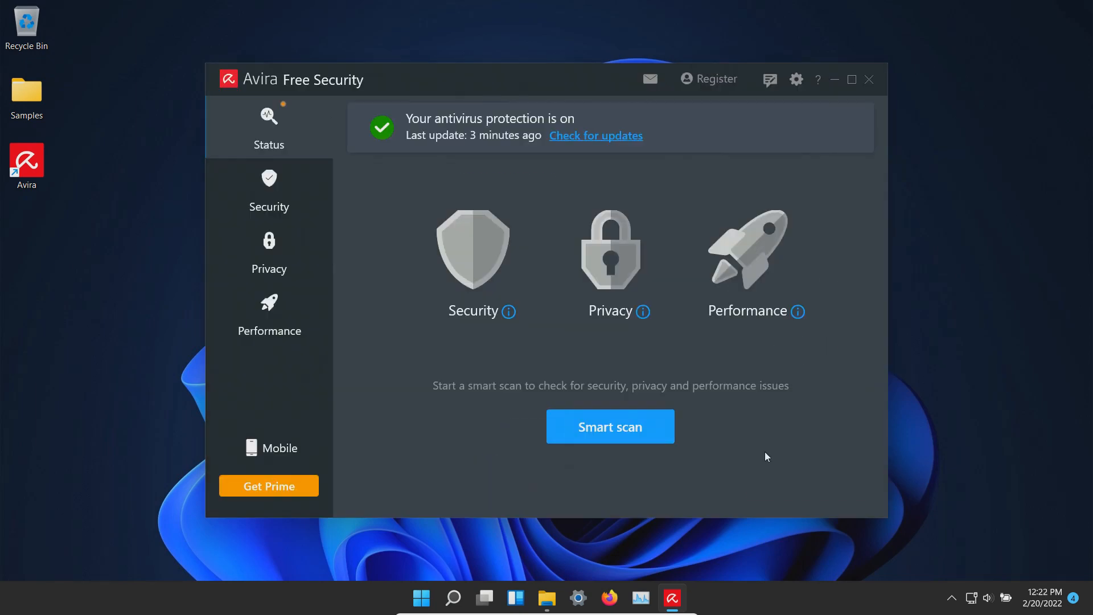
{"action": "left_click", "coordinate": [26, 97]}
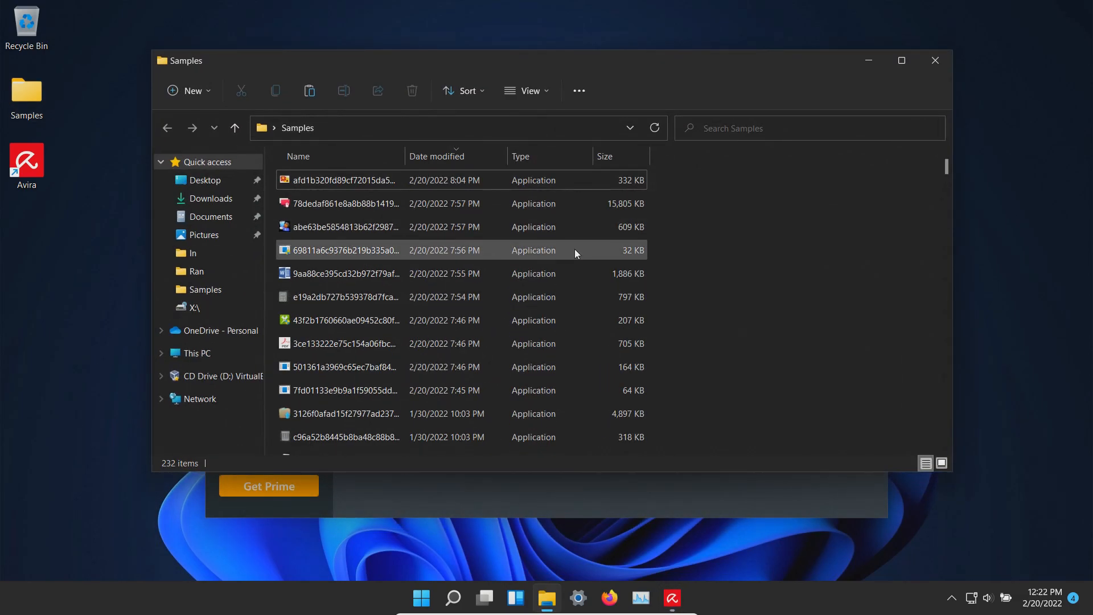
{"action": "scroll", "scroll_direction": "down", "scroll_amount": 3}
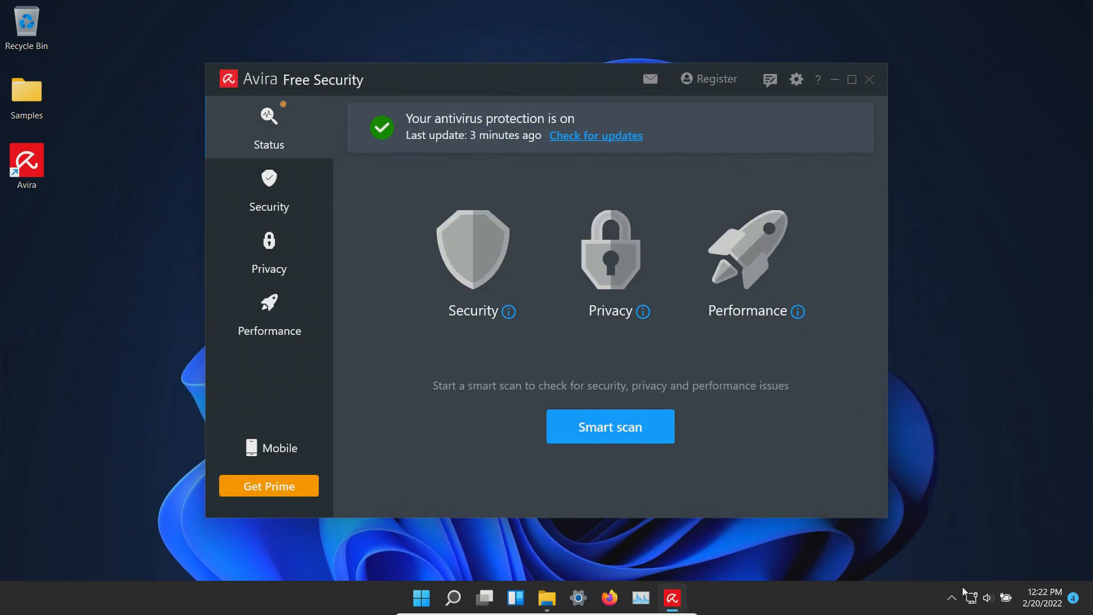
Run a full scan from the tray icon and quarantine all detections, 228 files moved
{"action": "right_click", "coordinate": [672, 597]}
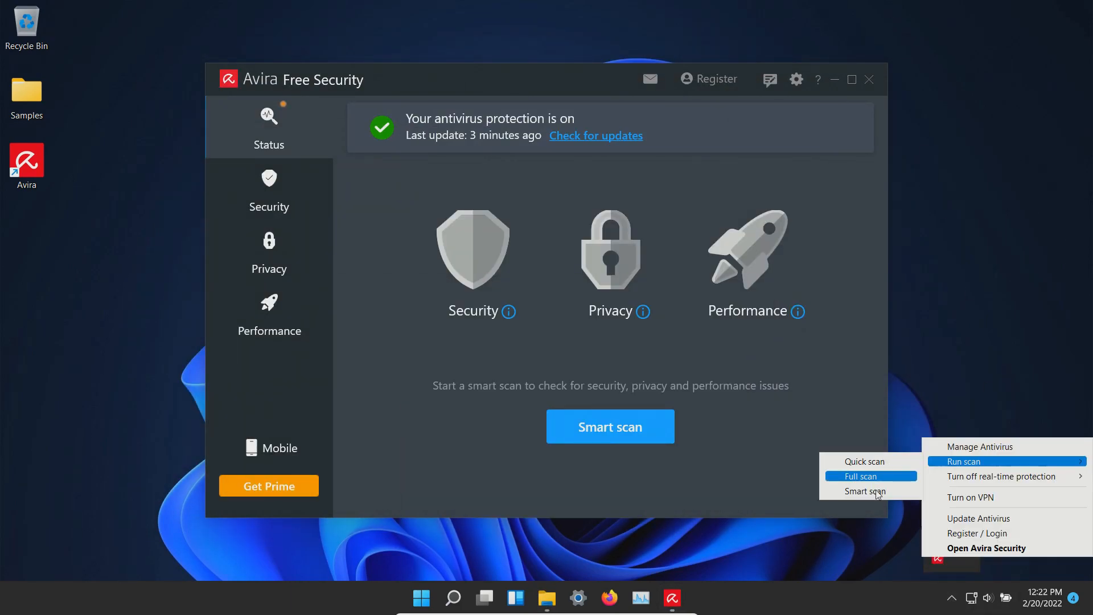
{"action": "left_click", "coordinate": [863, 475]}
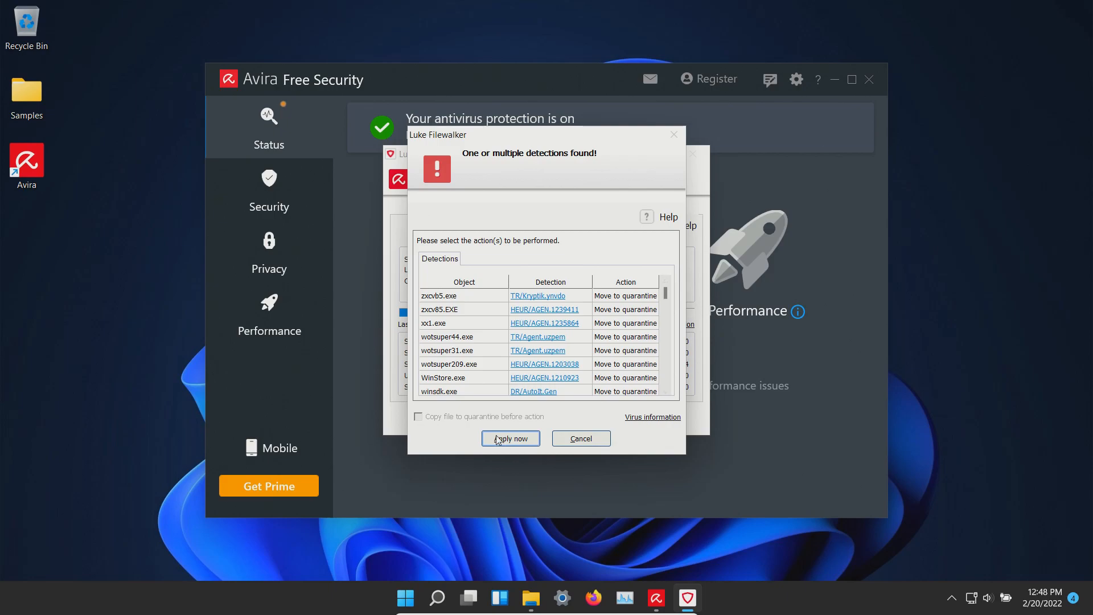
{"action": "left_click", "coordinate": [510, 438]}
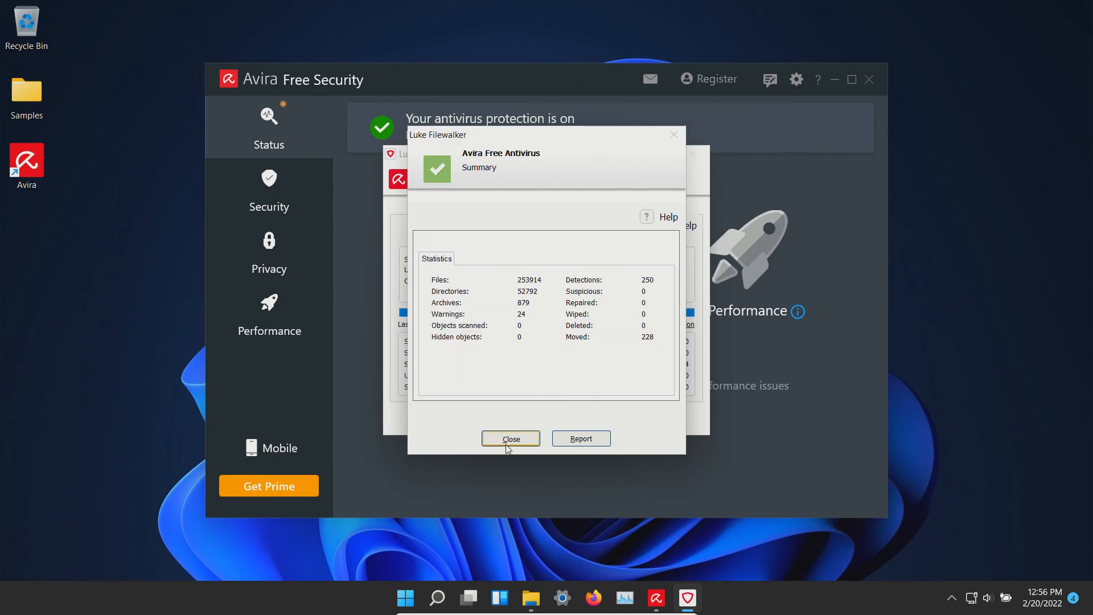
{"action": "left_click", "coordinate": [510, 438]}
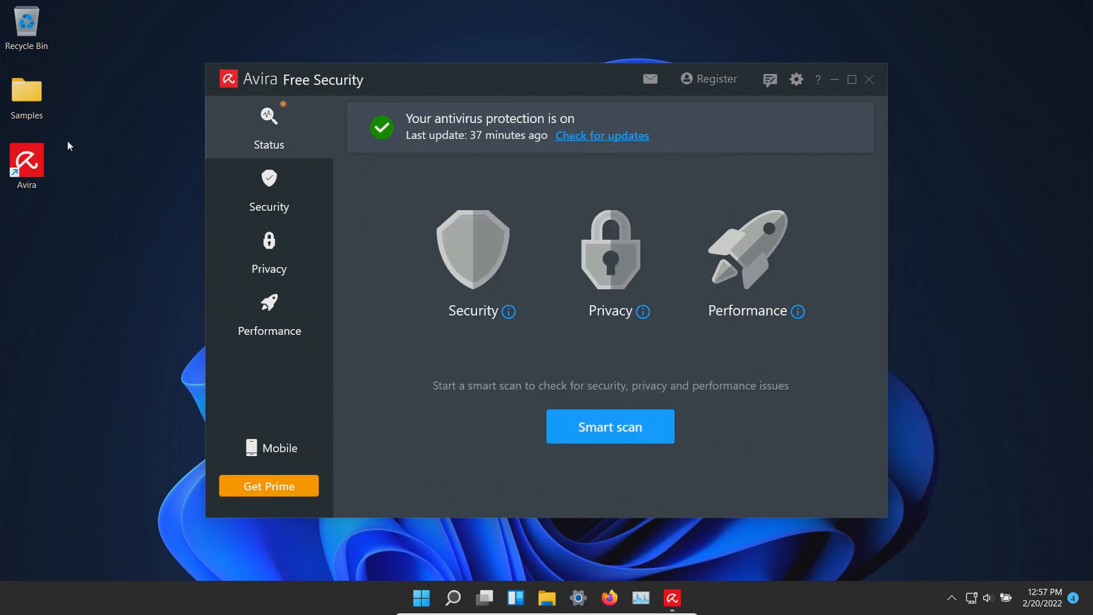
Scan the Samples folder with Avira, finding no detections among 4 files, then close the results
{"action": "double_click", "coordinate": [26, 94]}
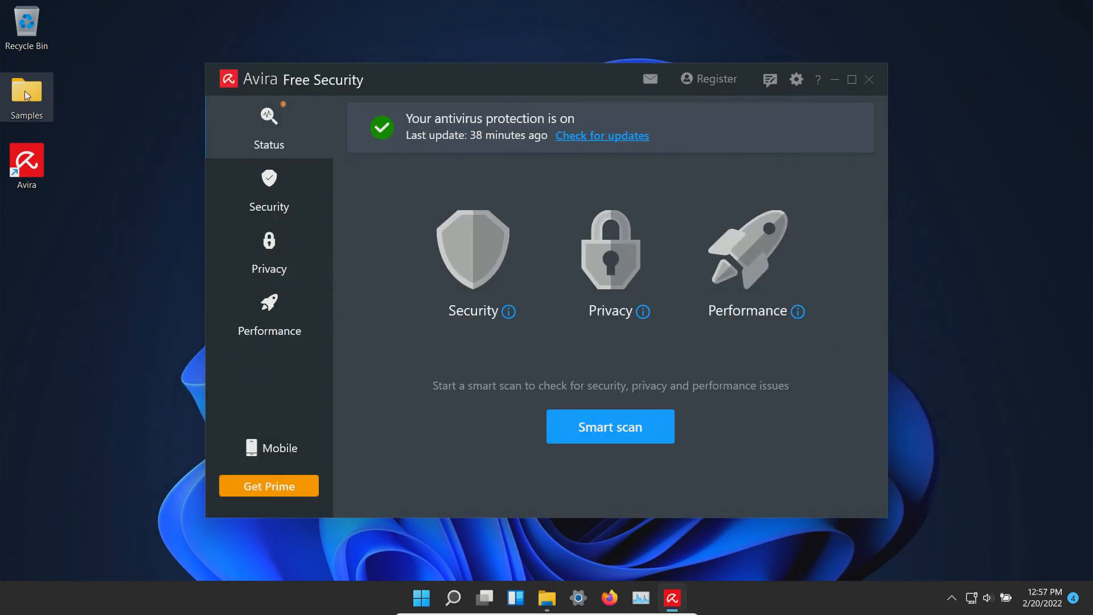
{"action": "right_click", "coordinate": [26, 94]}
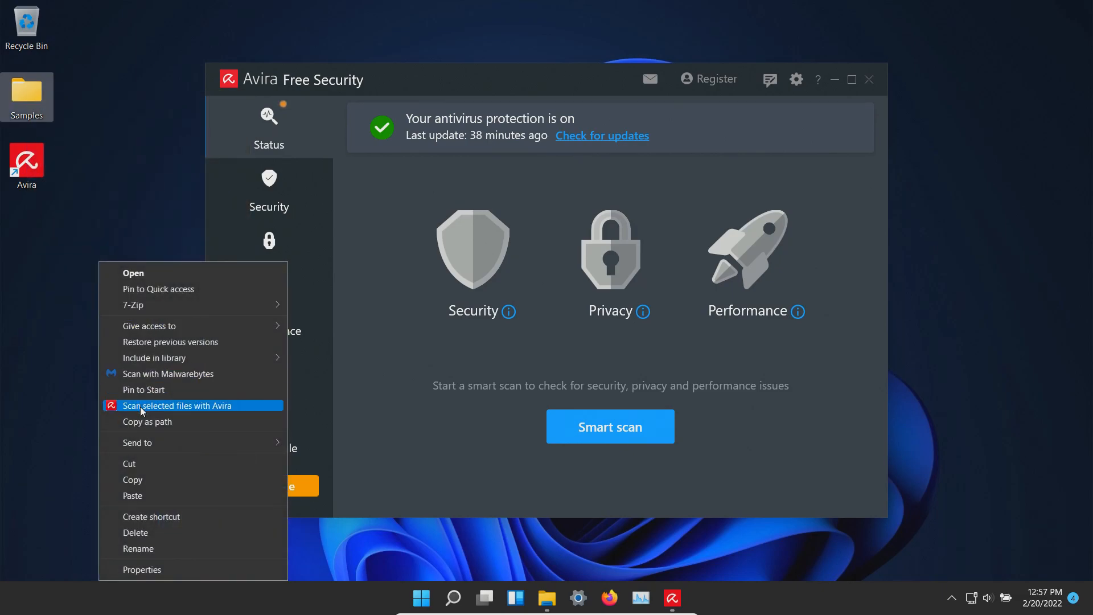
{"action": "left_click", "coordinate": [178, 405]}
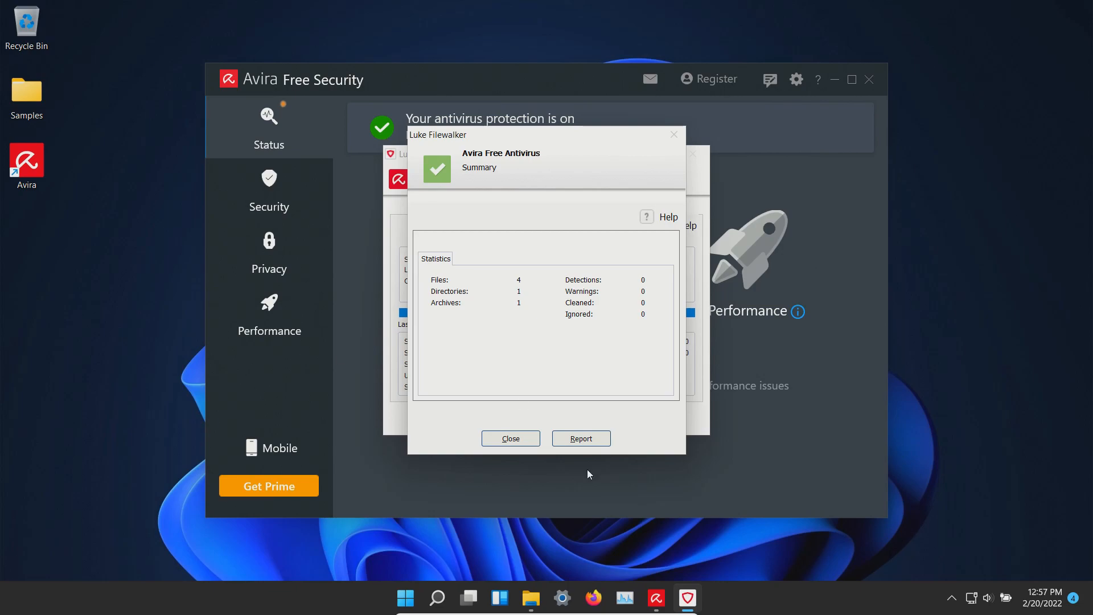
{"action": "left_click", "coordinate": [510, 438]}
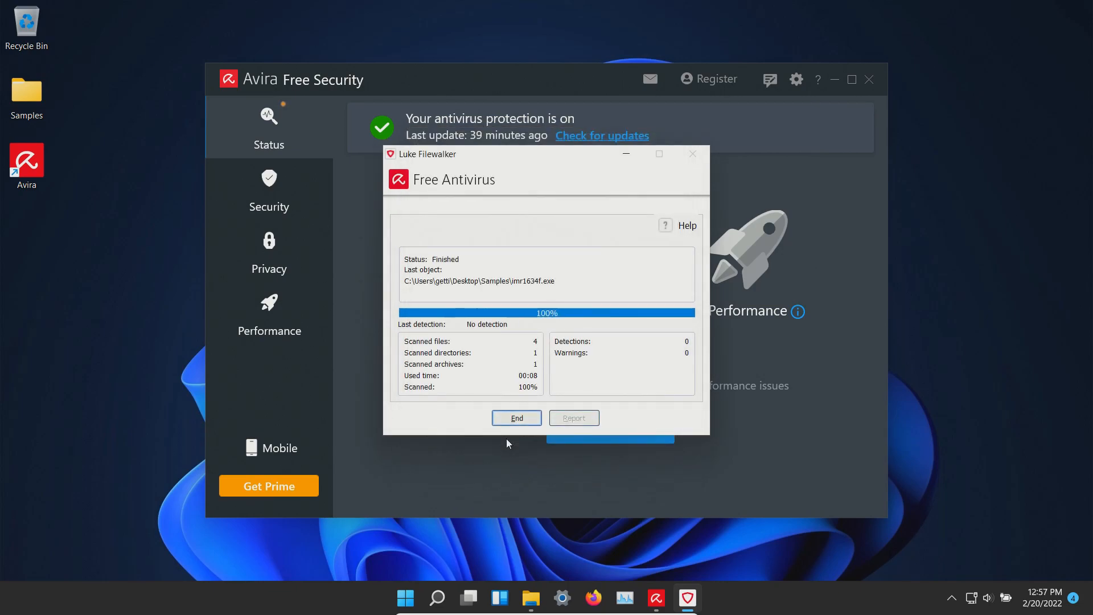
{"action": "left_click", "coordinate": [516, 417]}
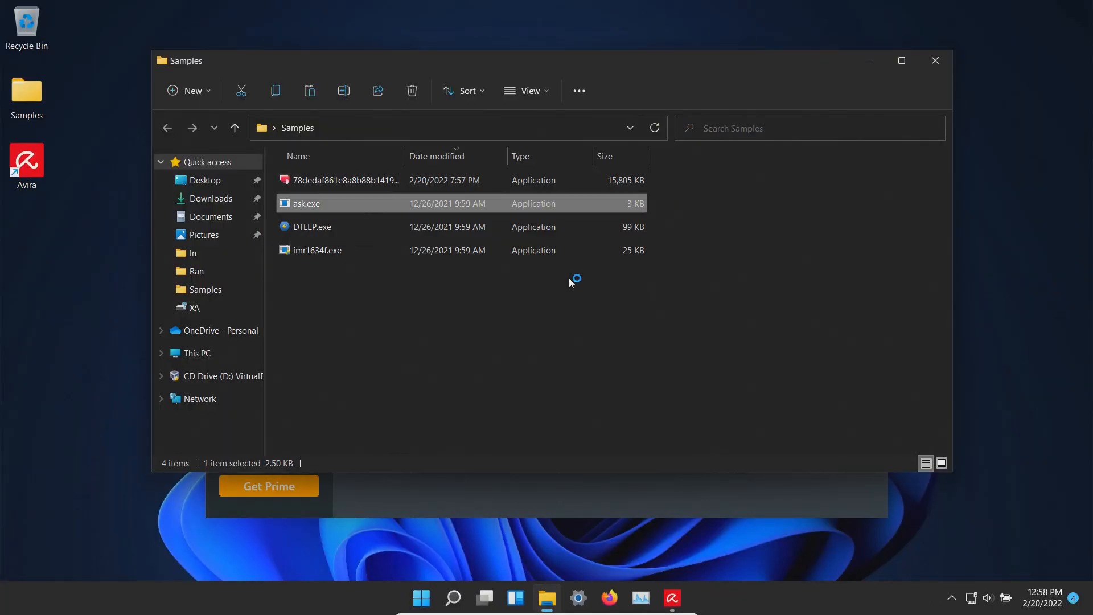
Select the surviving imr1634f.exe sample in the Samples folder
{"action": "left_click", "coordinate": [317, 250]}
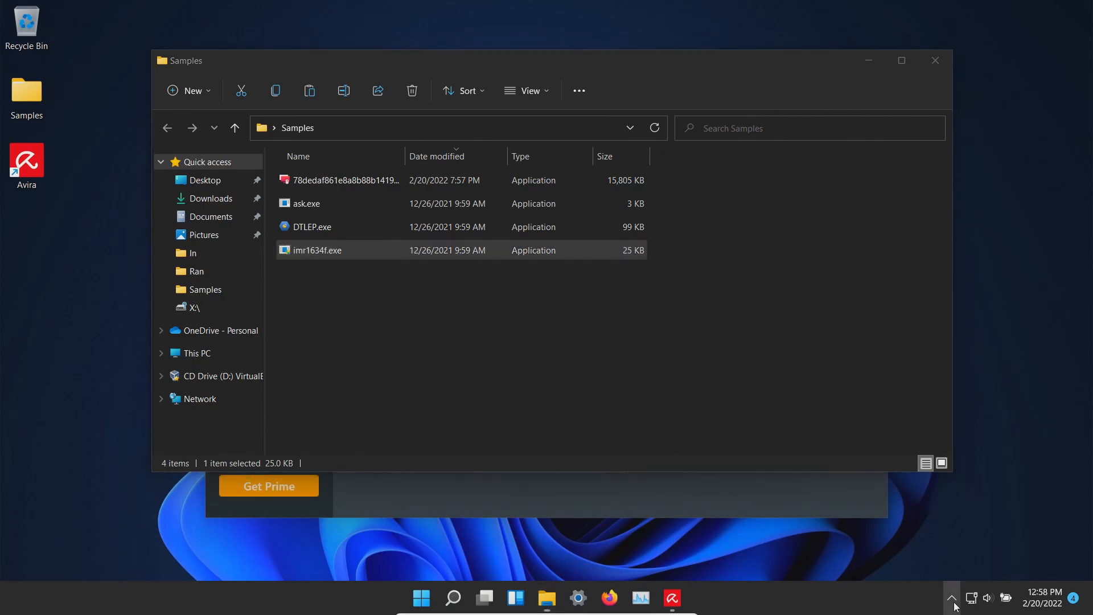
{"action": "mouse_move", "coordinate": [869, 605]}
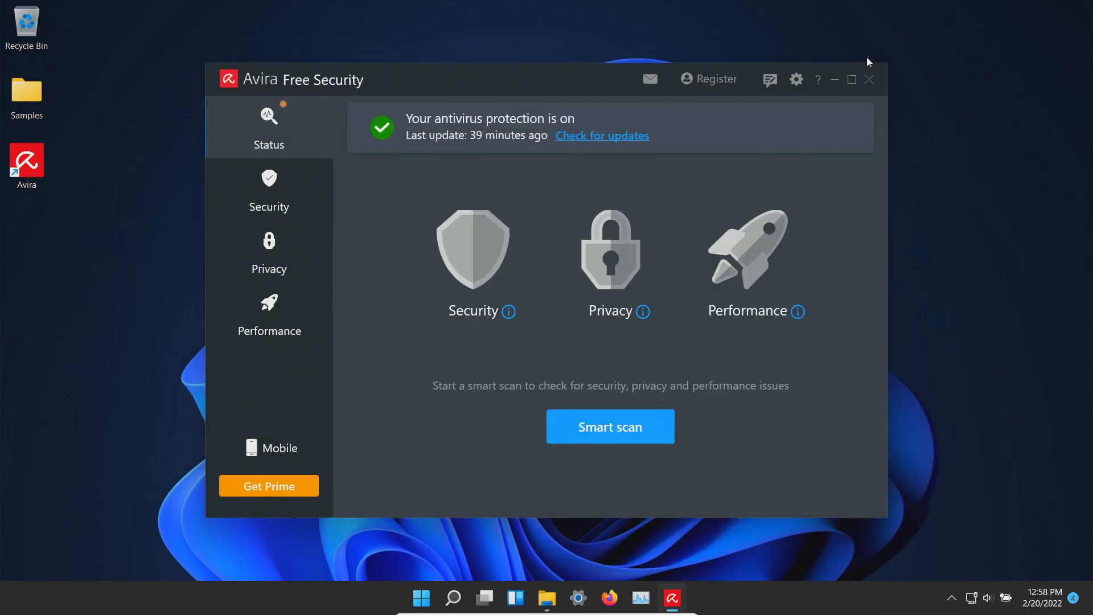
{"action": "mouse_move", "coordinate": [715, 178]}
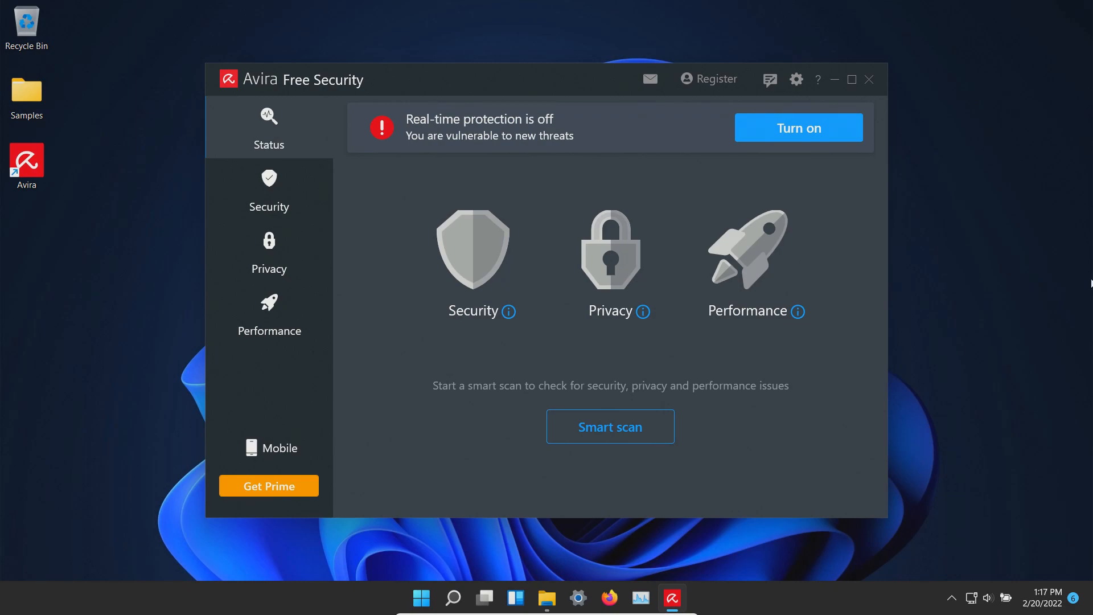
{"action": "mouse_move", "coordinate": [79, 102]}
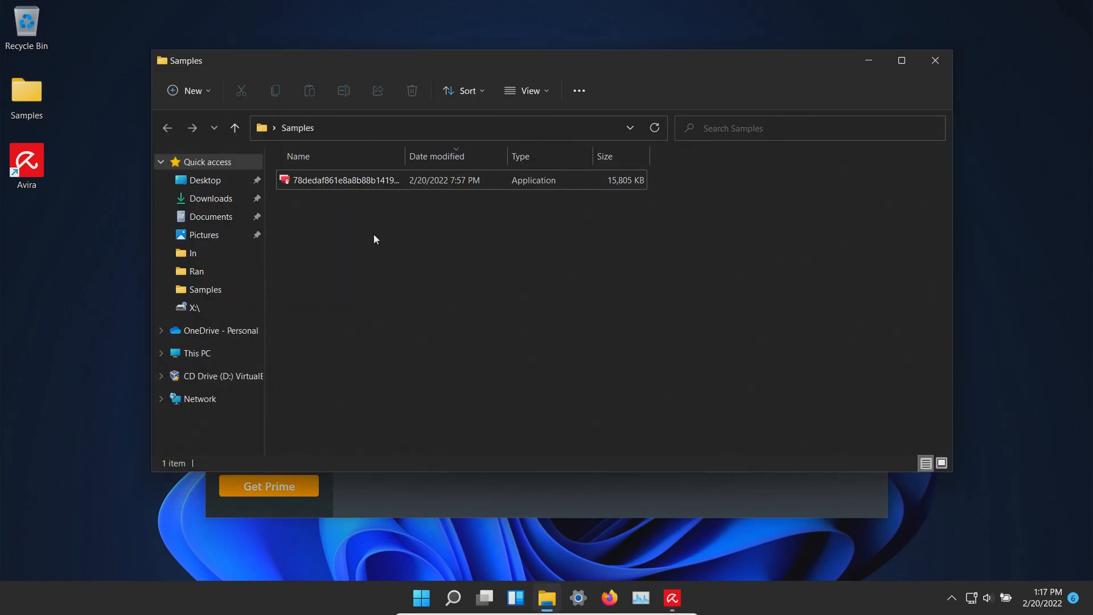
{"action": "mouse_move", "coordinate": [361, 229]}
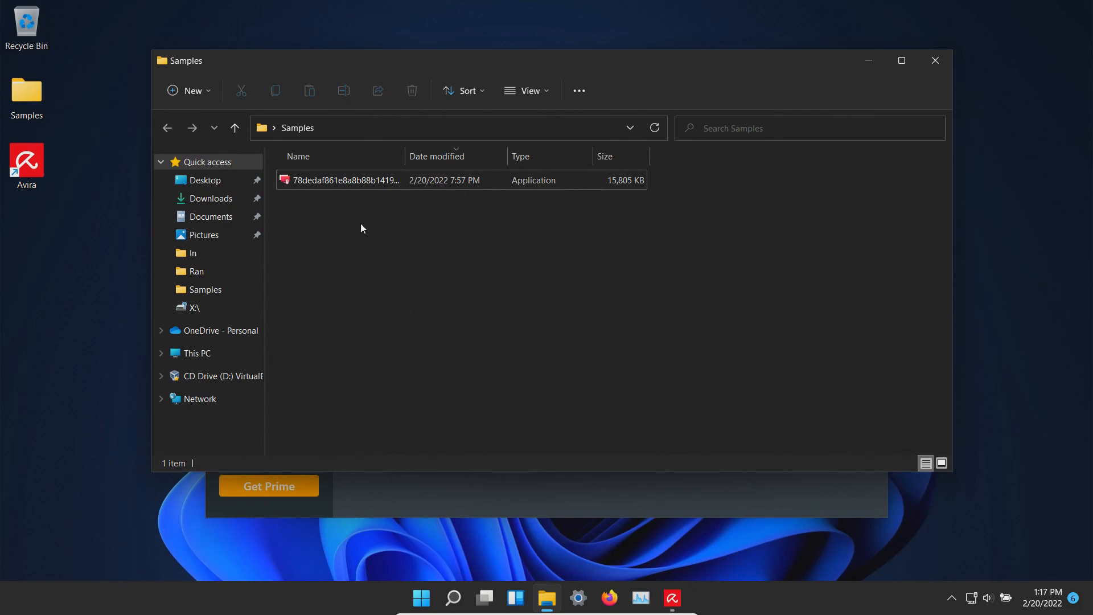
{"action": "mouse_move", "coordinate": [916, 78]}
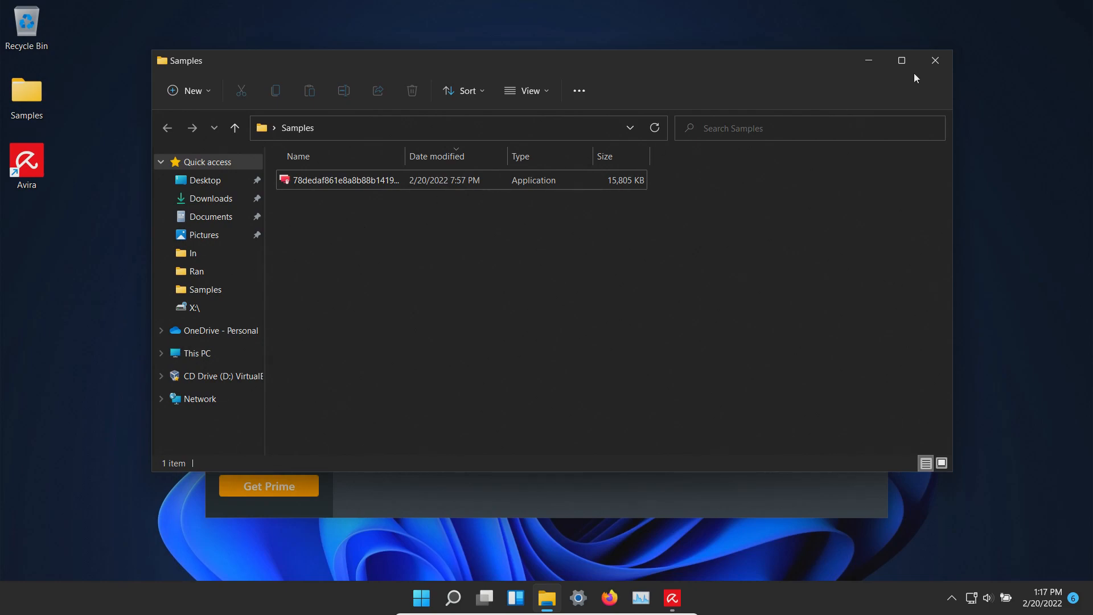
{"action": "left_click", "coordinate": [670, 597]}
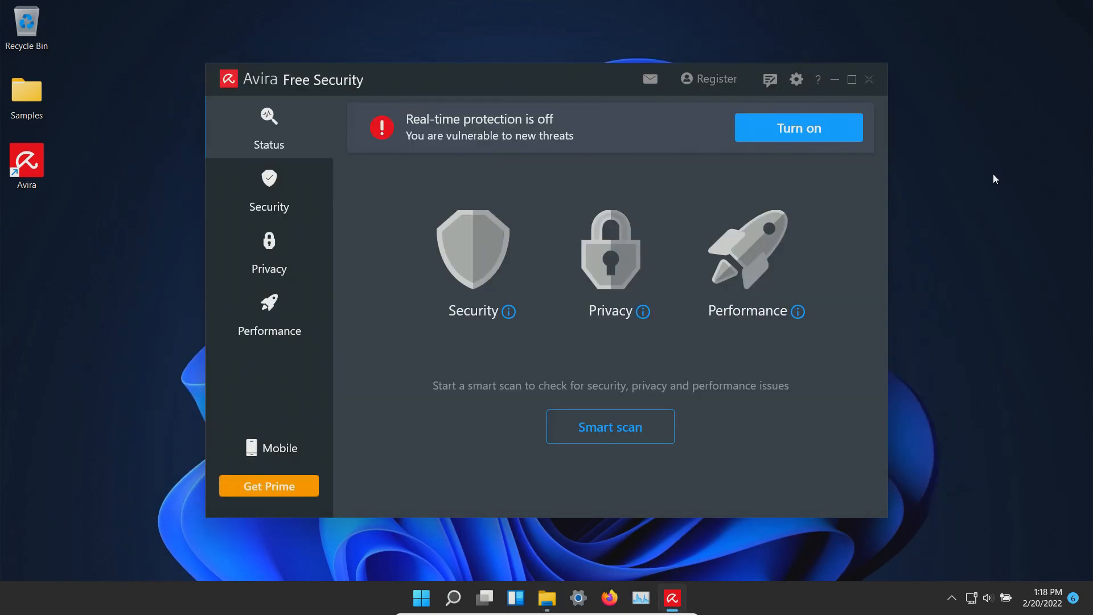